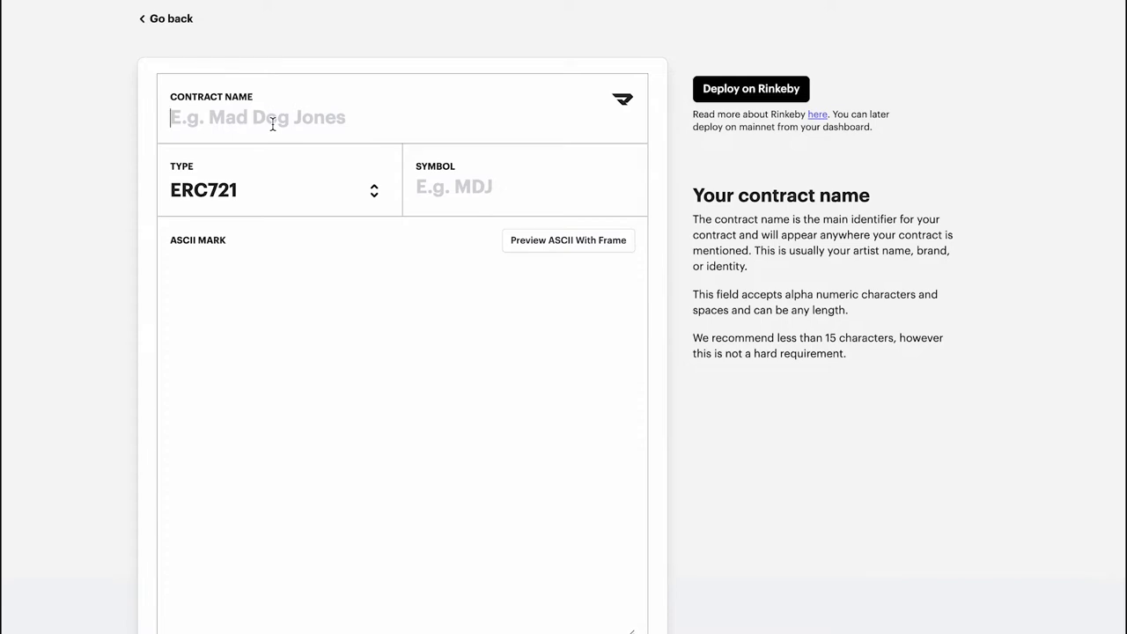
# Step: Enter DegenRamen as the contract name and DR as the symbol, then move to the ASCII Mark field
pyautogui.write('DegenRamen')
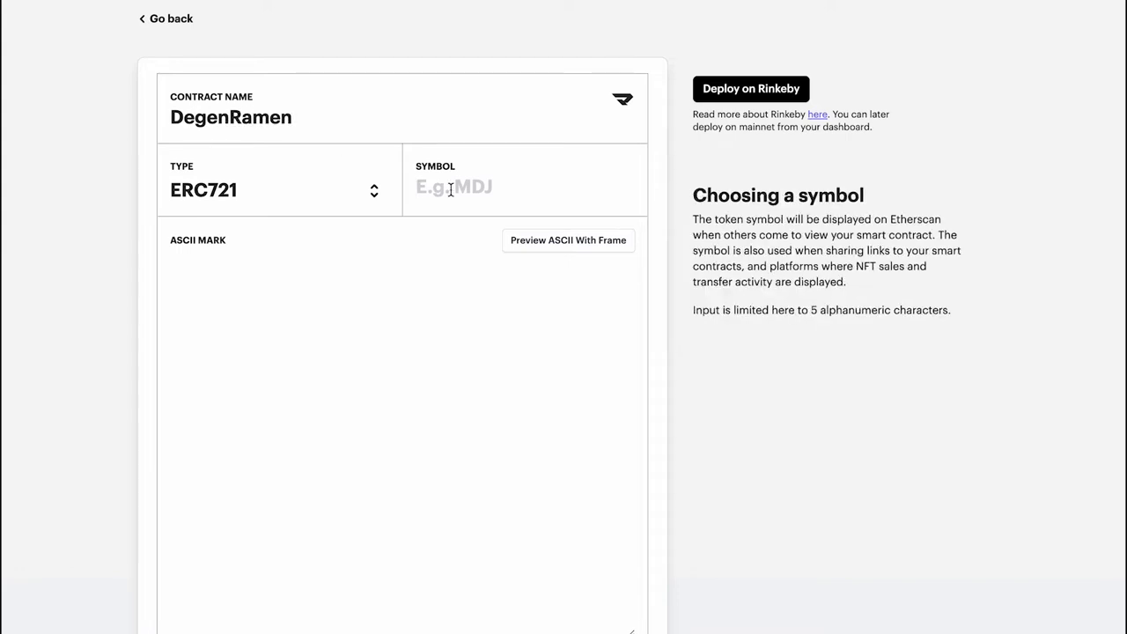
pyautogui.write('DR')
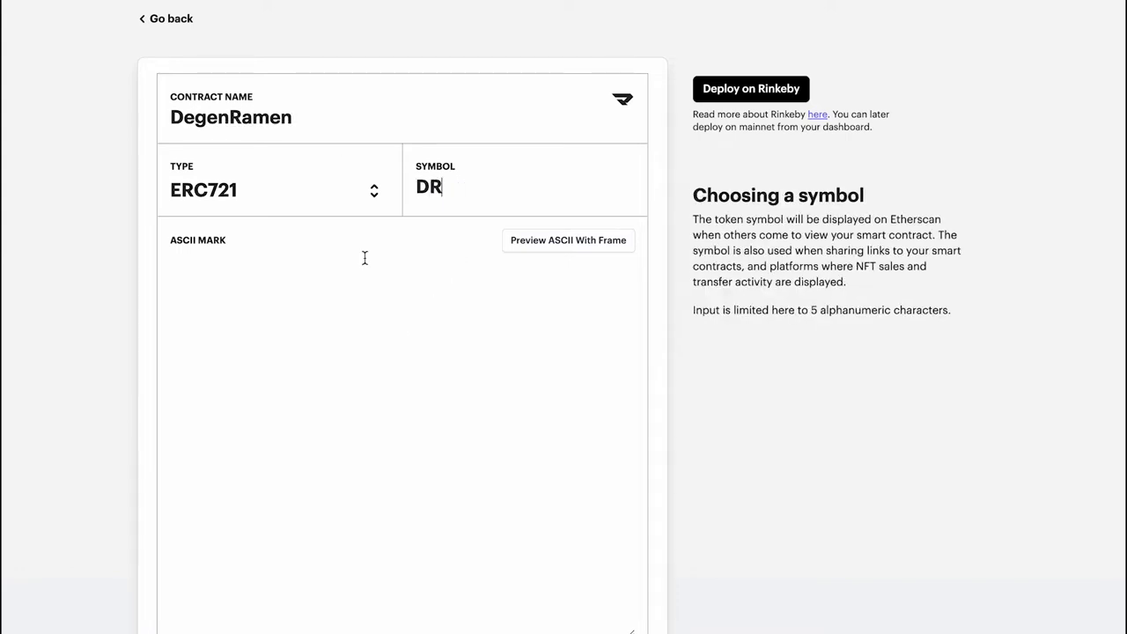
pyautogui.moveTo(454, 356)
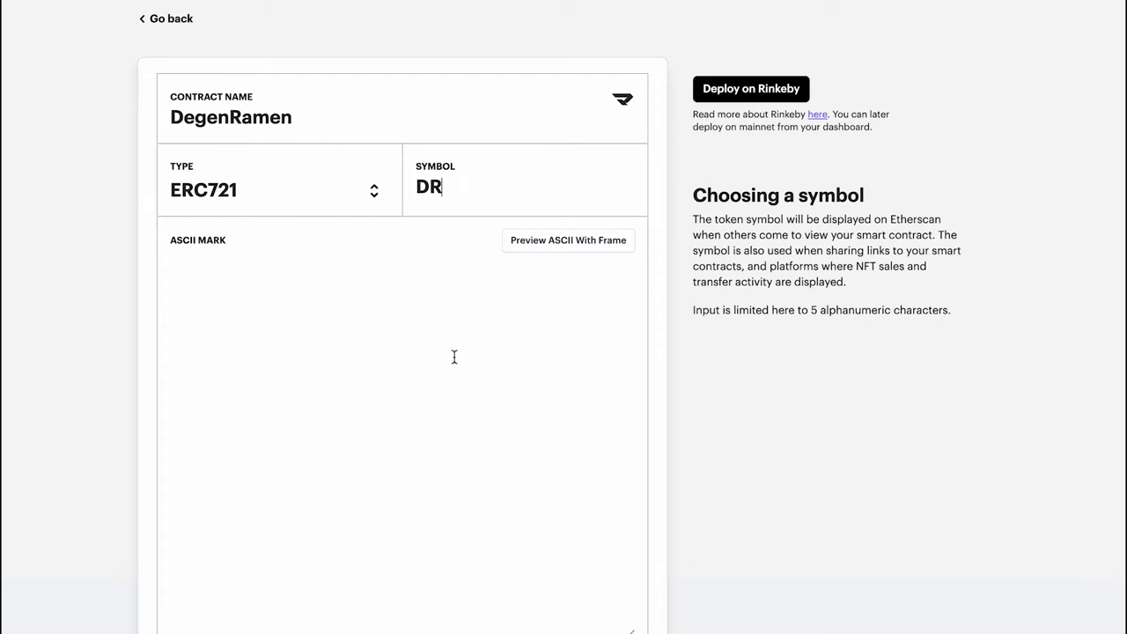
pyautogui.click(437, 324)
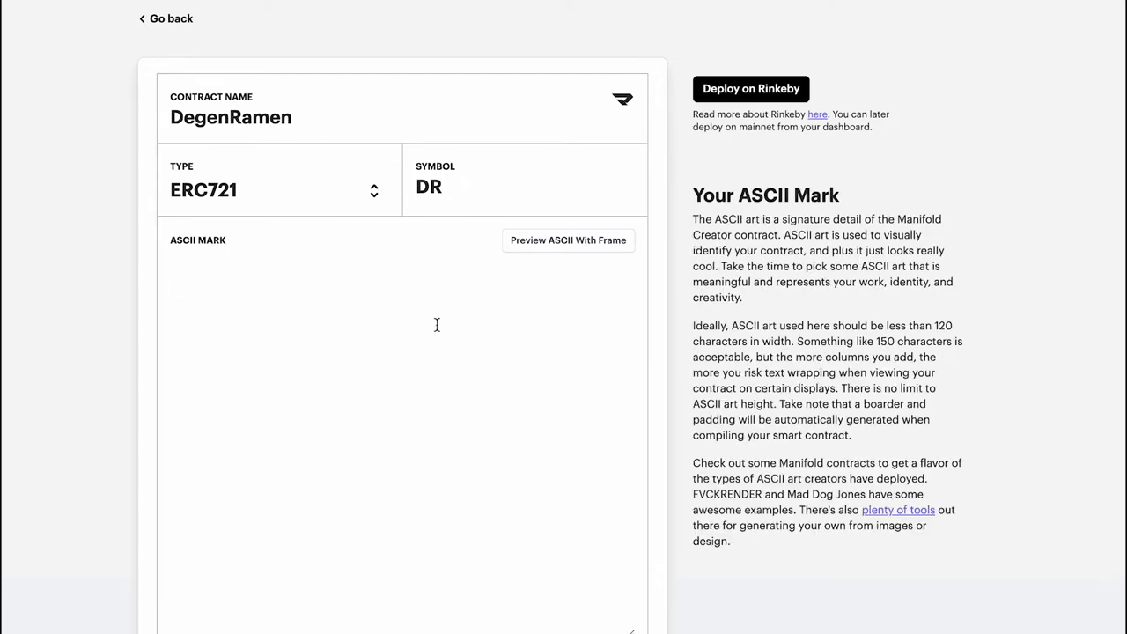
pyautogui.scroll(3)
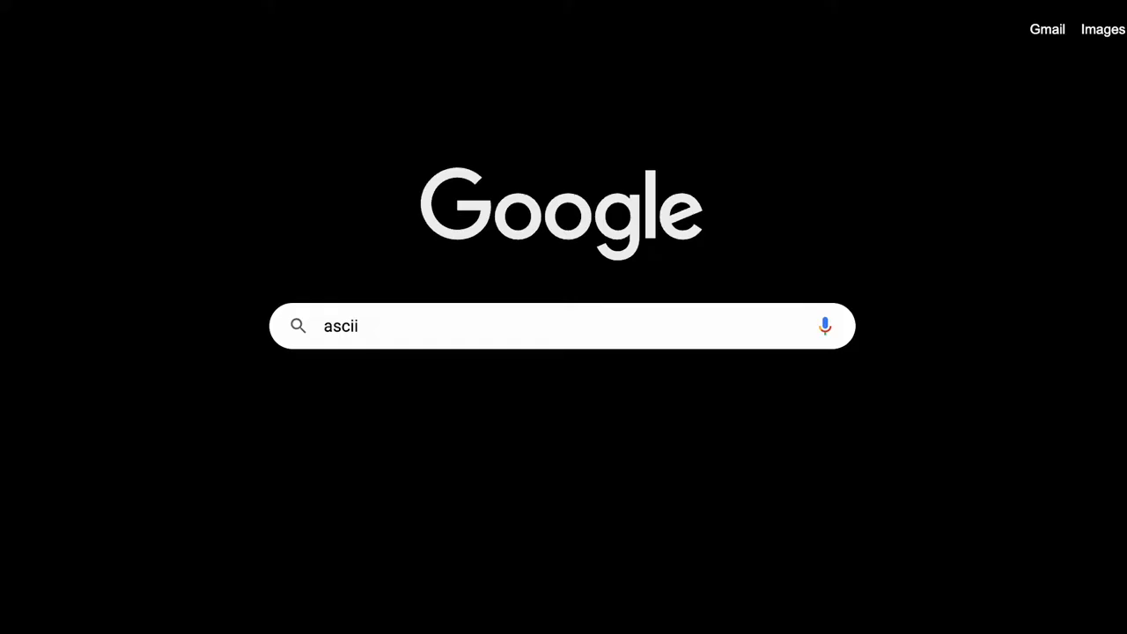
# Step: Search Google for 'ascii art generator' and go to the ASCII-Generator result
pyautogui.write('art generator')
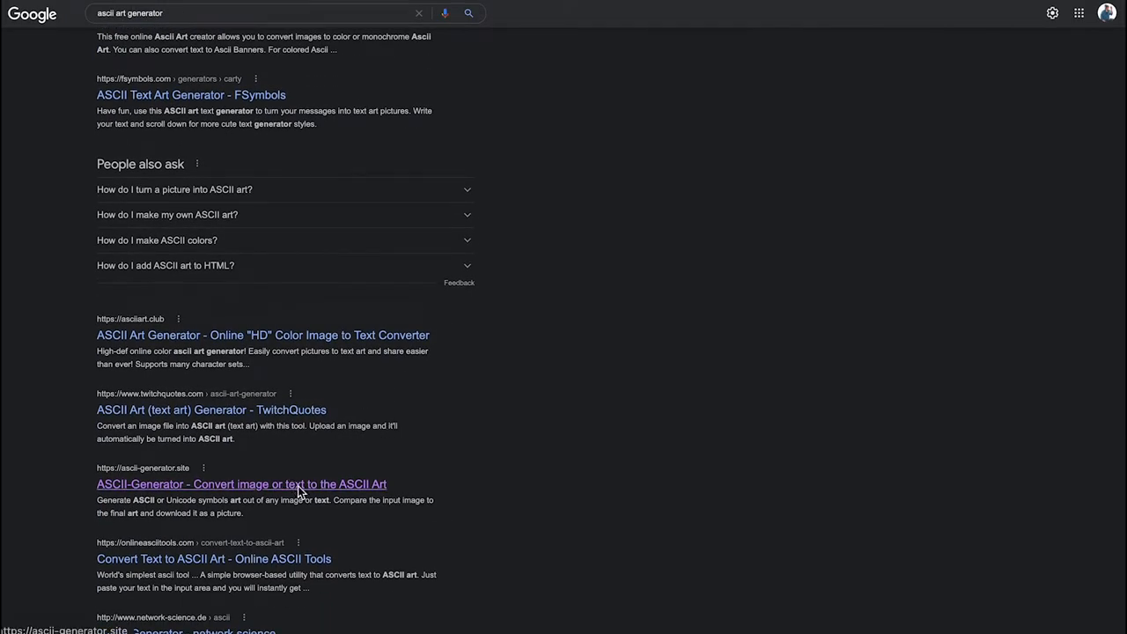
pyautogui.click(241, 484)
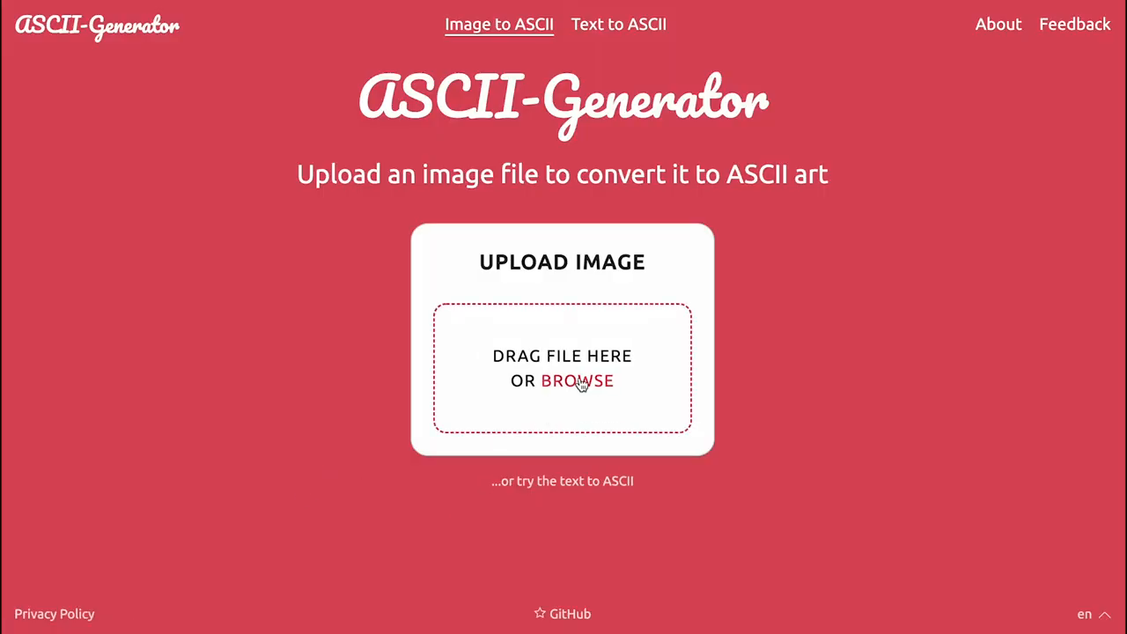
# Step: Upload the ramen bowl image and reveal its ASCII conversion with the comparison slider
pyautogui.click(578, 380)
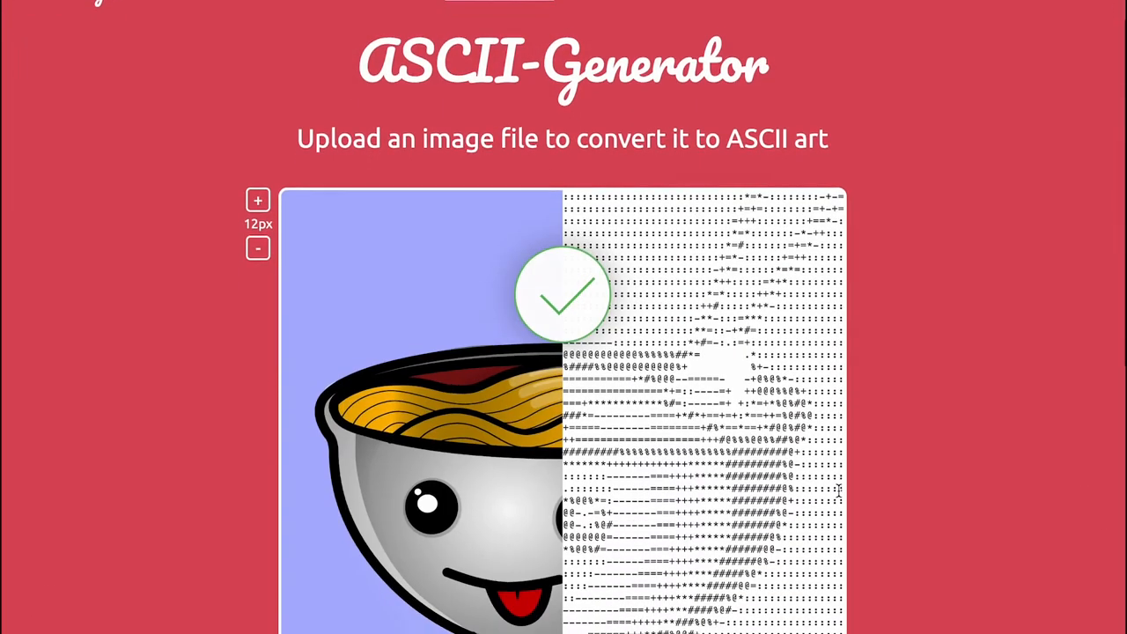
pyautogui.scroll(-3)
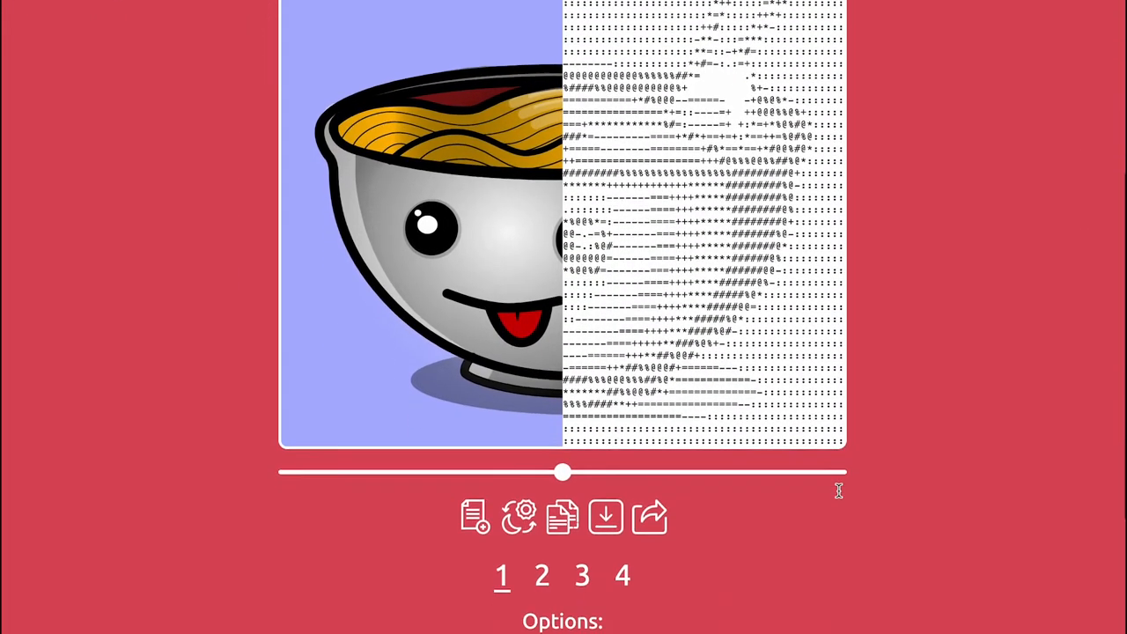
pyautogui.scroll(-3)
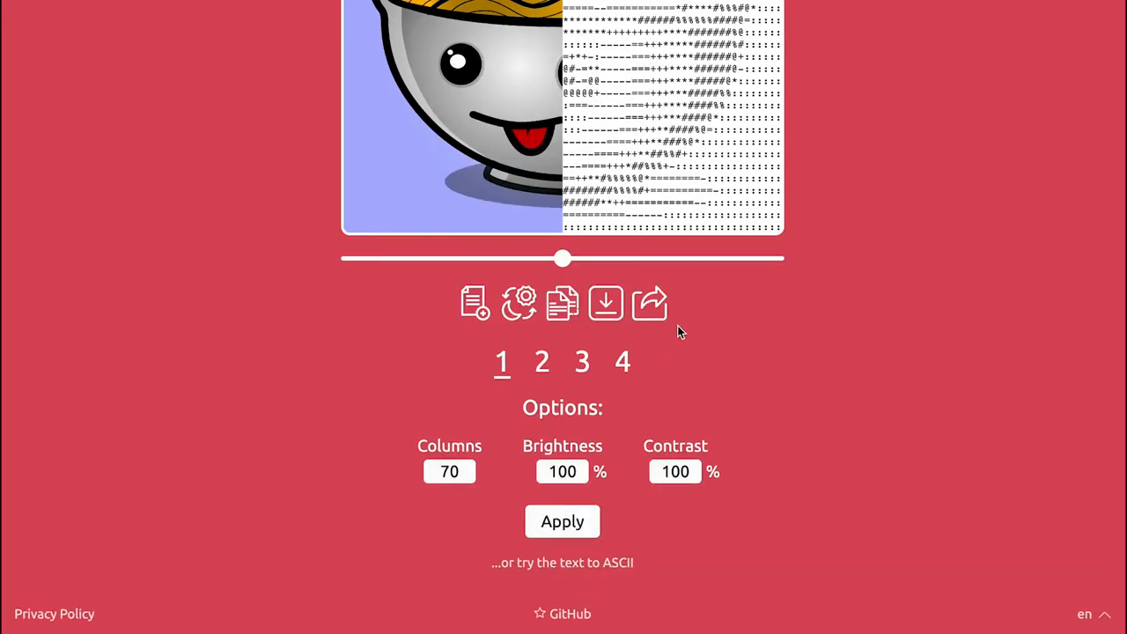
pyautogui.moveTo(563, 257); pyautogui.dragTo(422, 382)
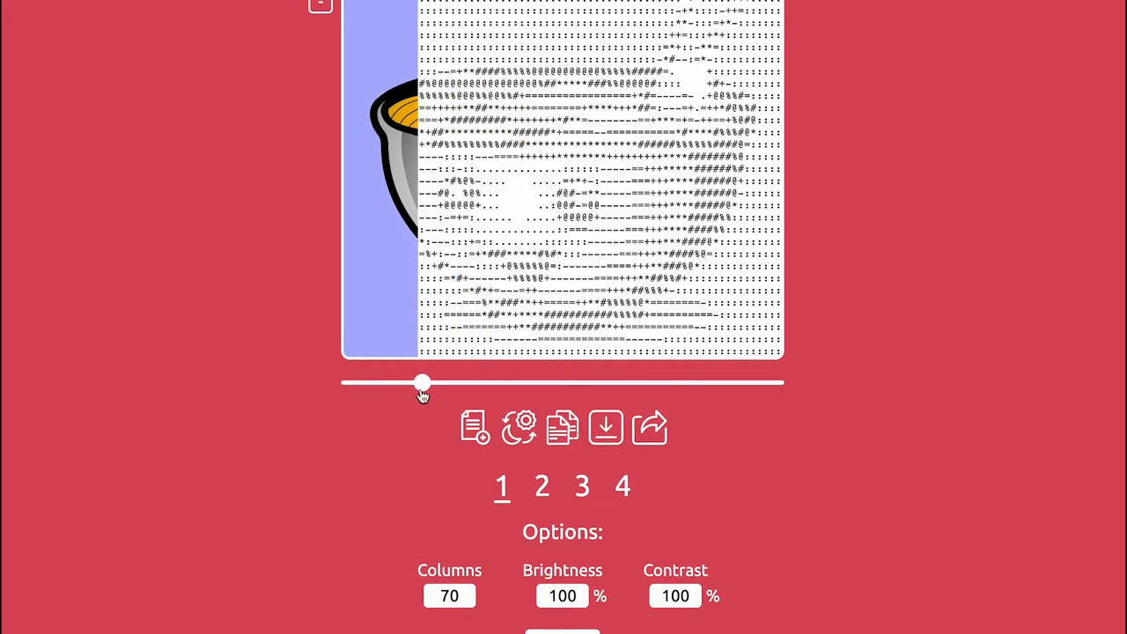
# Step: Preview conversion styles 2 and 3, then settle back on style 1
pyautogui.click(542, 486)
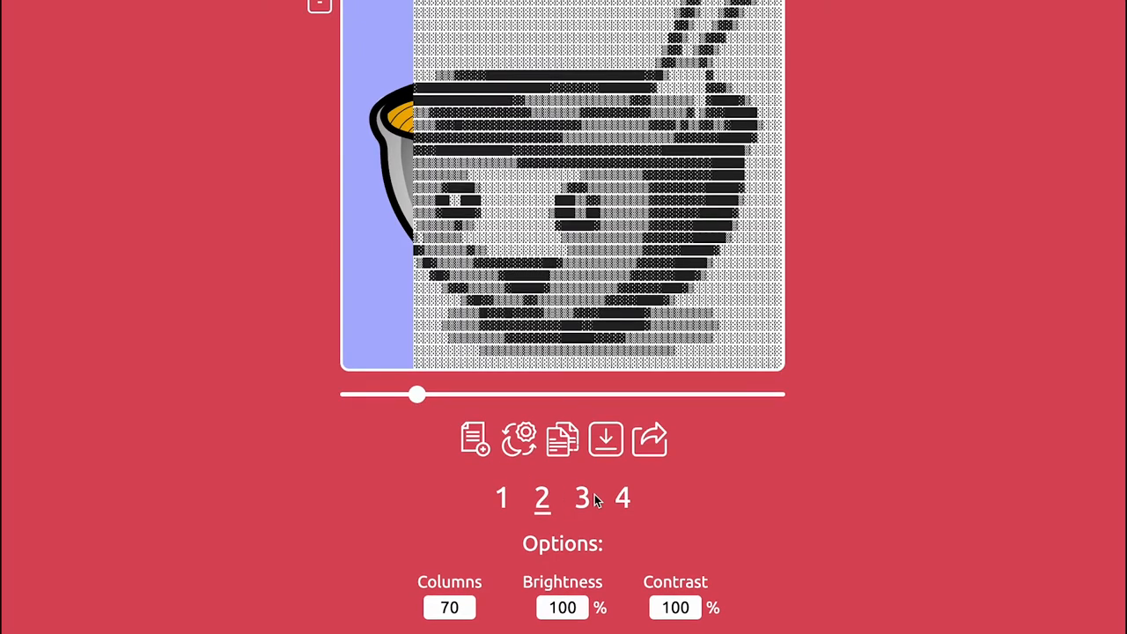
pyautogui.click(582, 497)
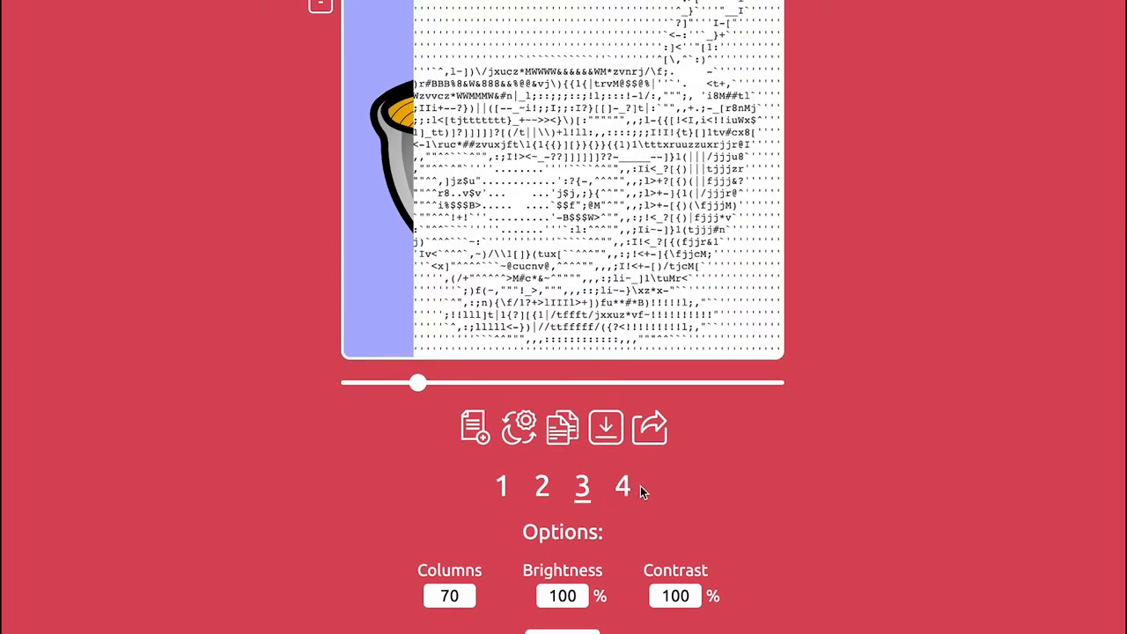
pyautogui.click(502, 486)
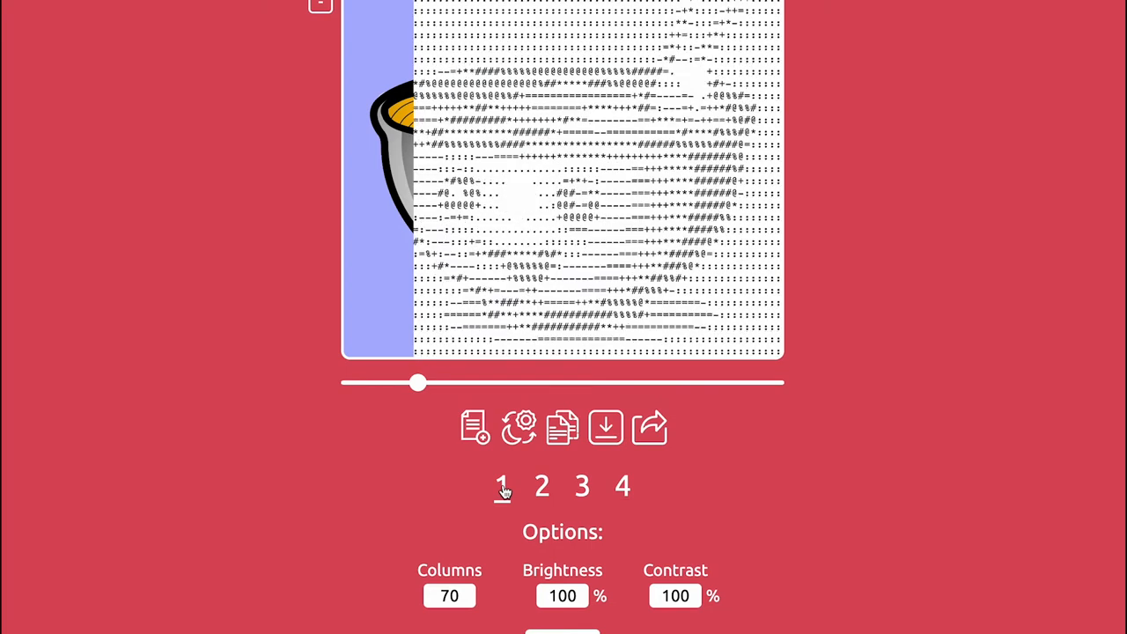
pyautogui.scroll(3)
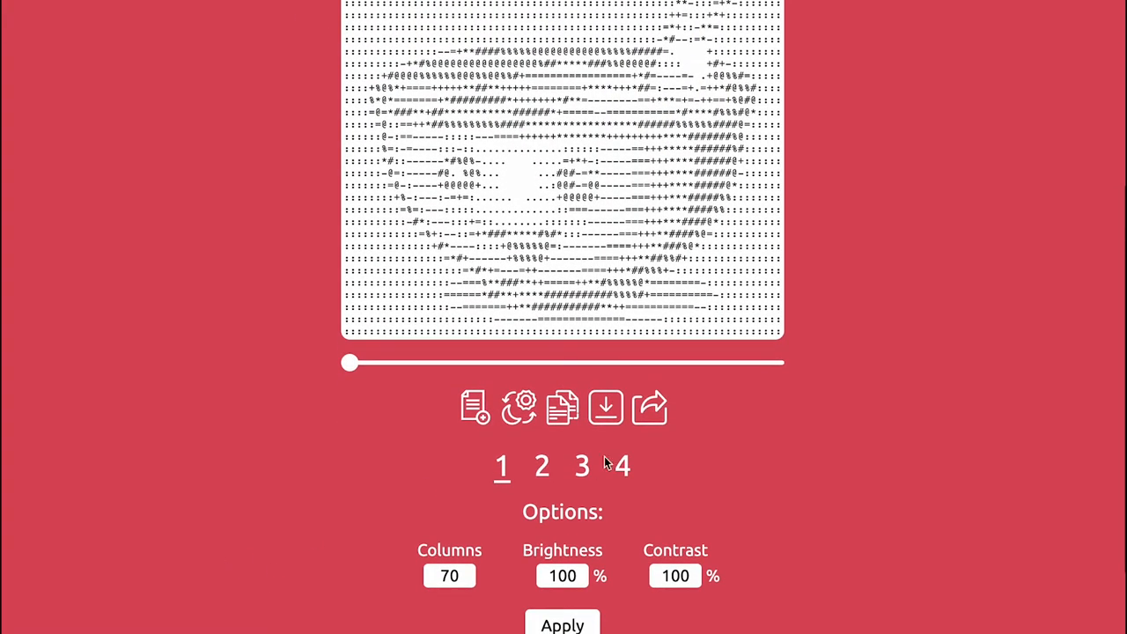
pyautogui.moveTo(563, 407)
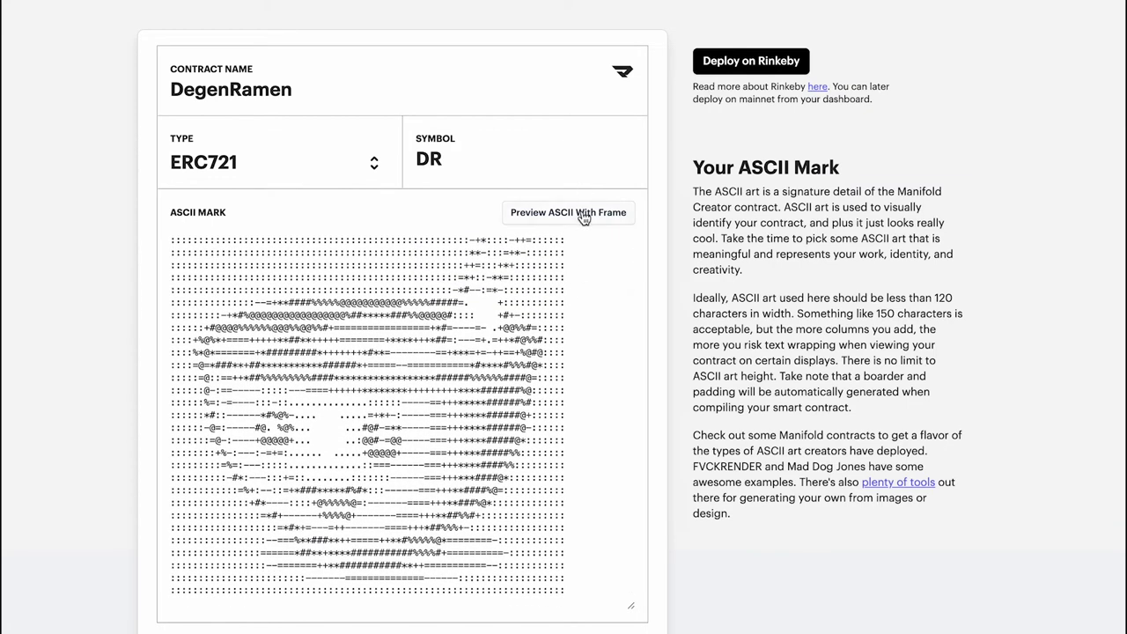
# Step: Preview the pasted ramen ASCII mark inside its frame twice, closing the preview each time
pyautogui.click(567, 212)
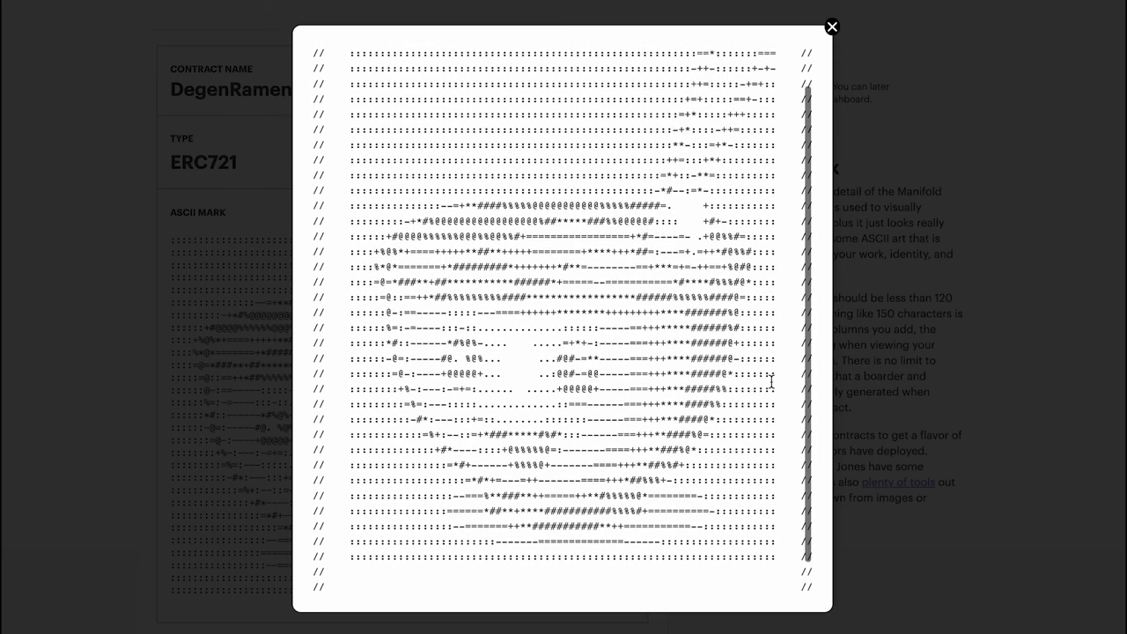
pyautogui.scroll(3)
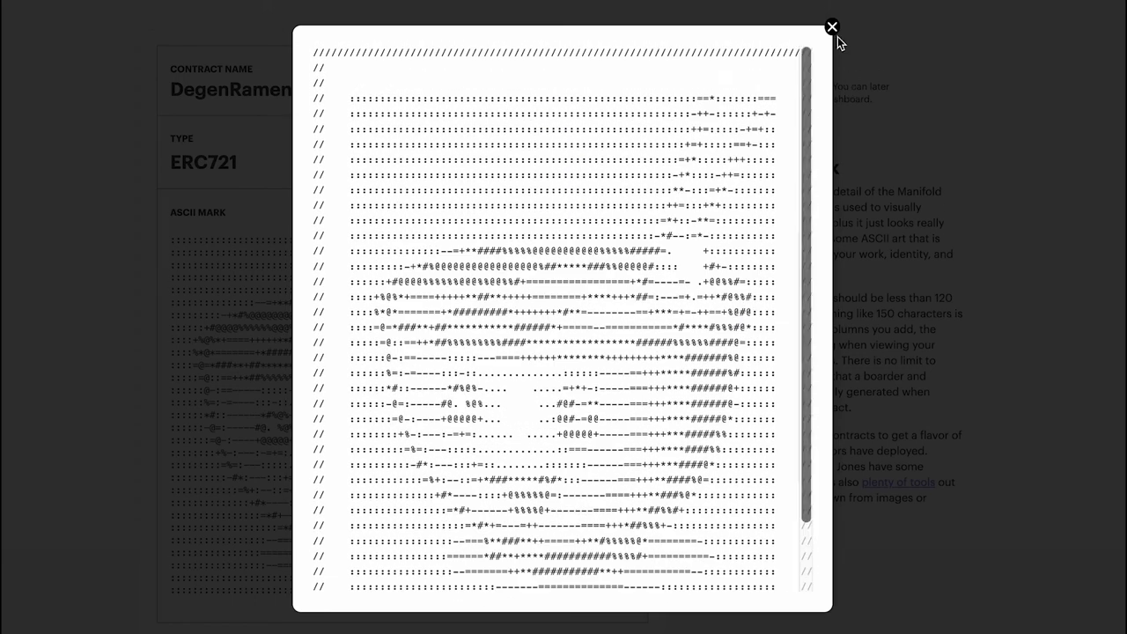
pyautogui.click(831, 27)
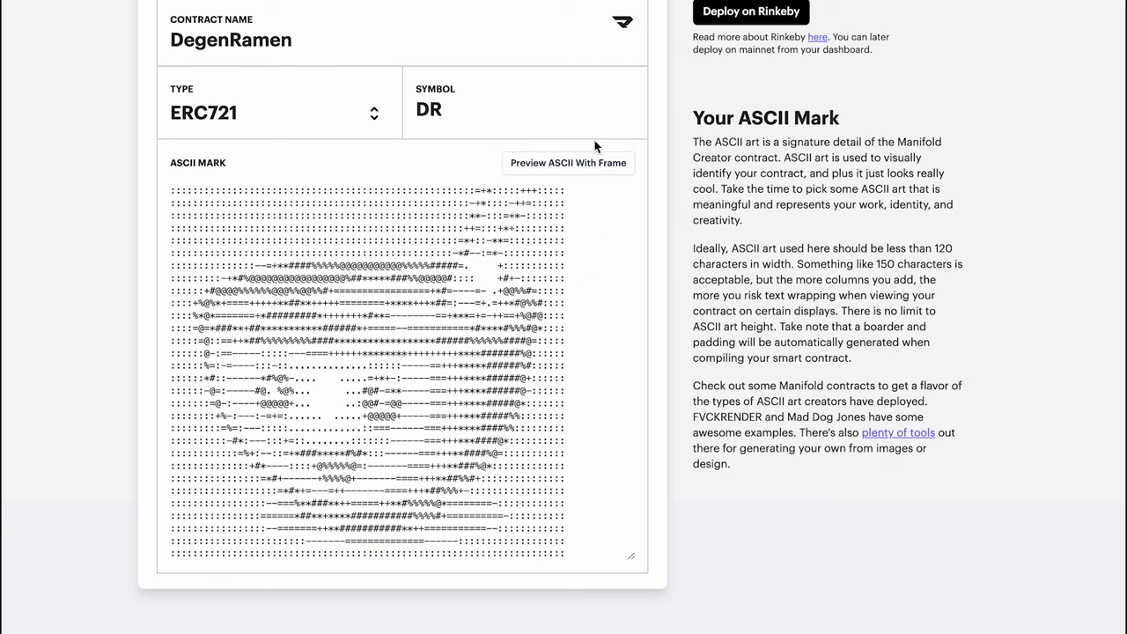
pyautogui.click(567, 162)
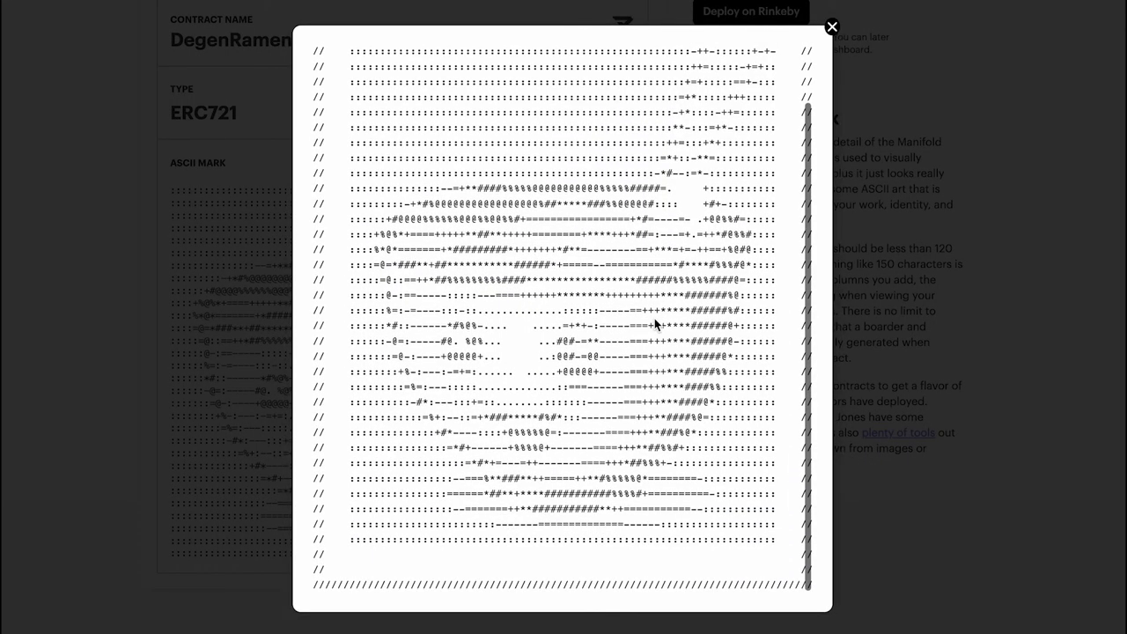
pyautogui.click(831, 27)
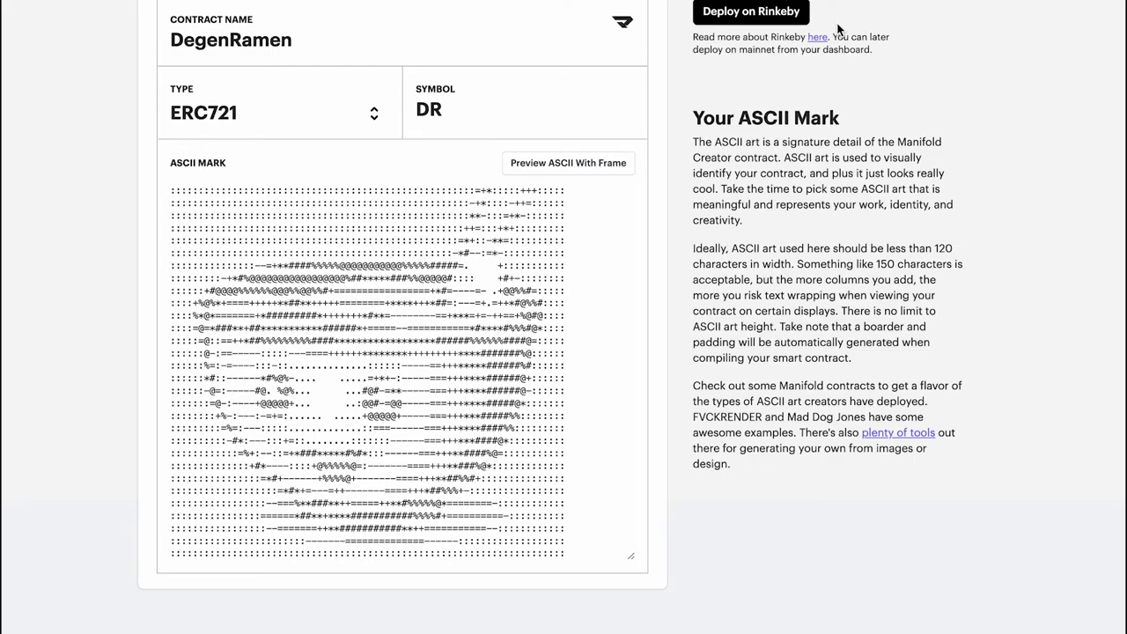
pyautogui.scroll(3)
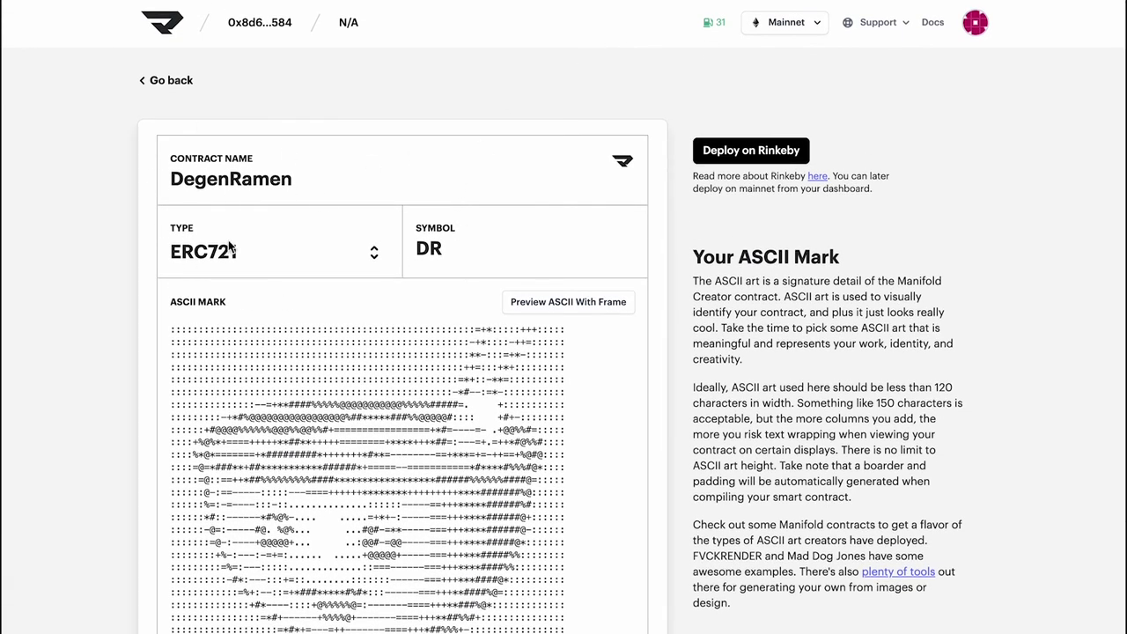
pyautogui.moveTo(348, 264)
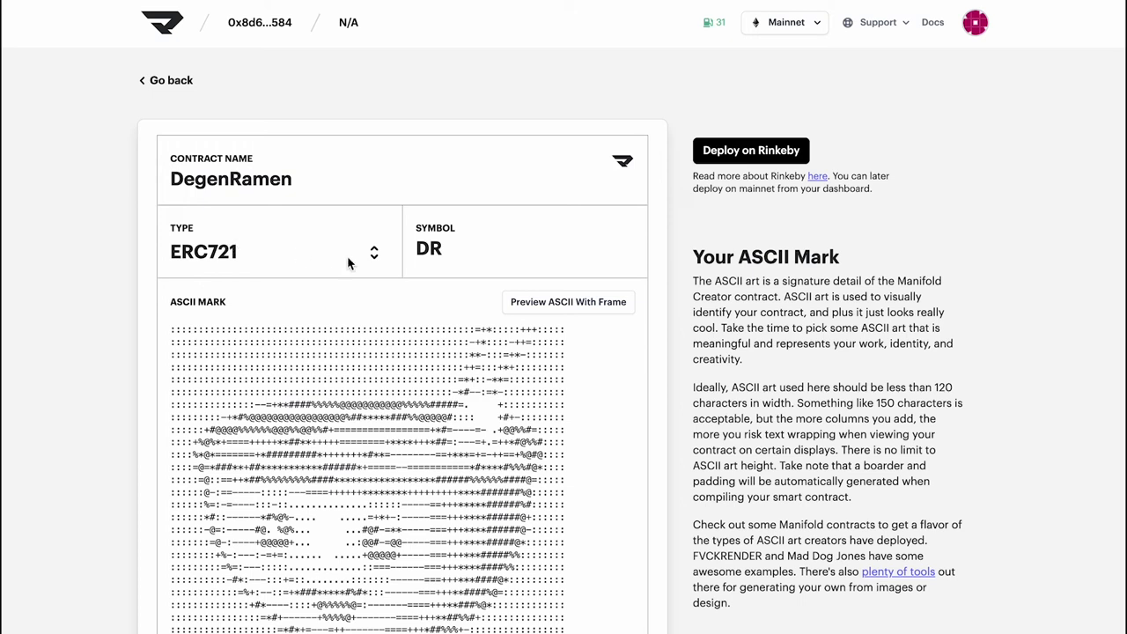